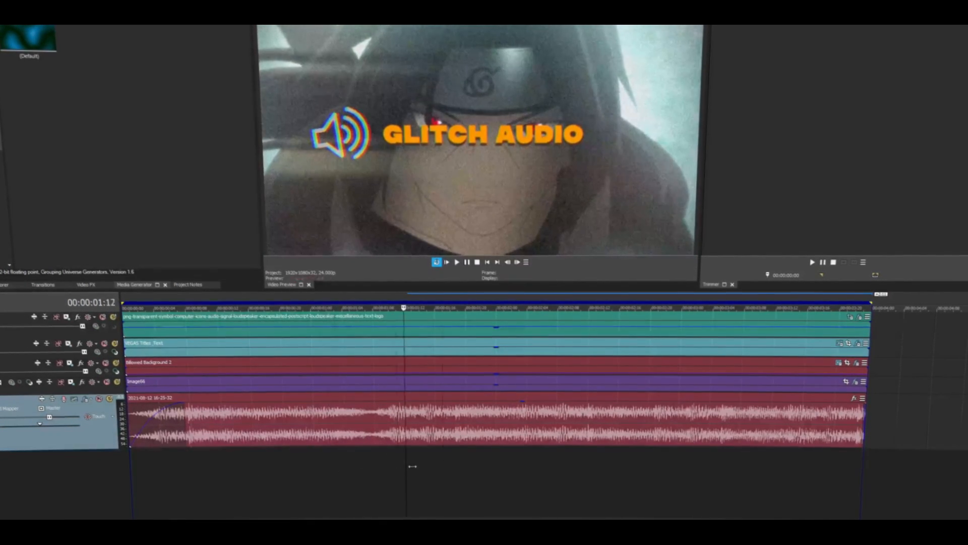
Split the audio event at the playhead near one second eleven frames.
left_click(456, 263)
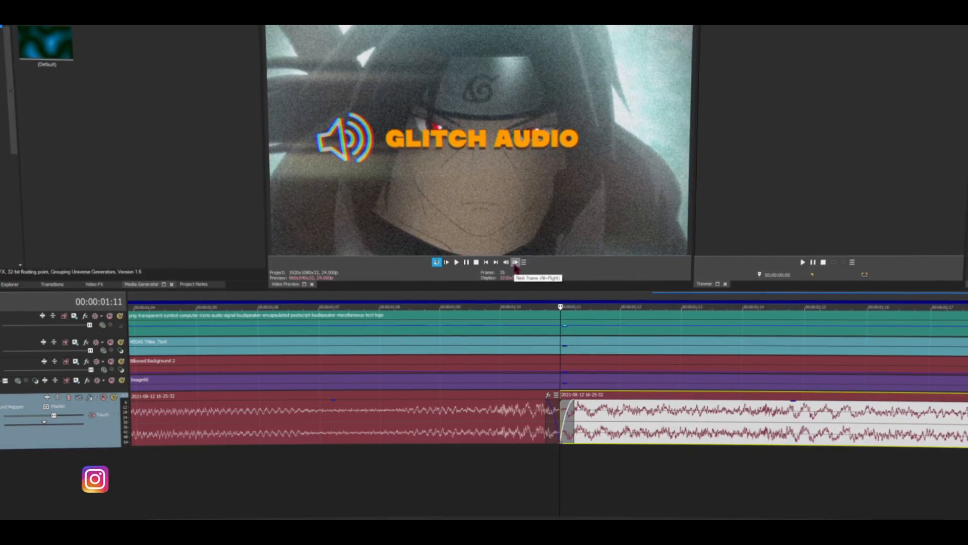
Show all playback controls in the Video Preview button bar for frame-by-frame slicing.
left_click(516, 262)
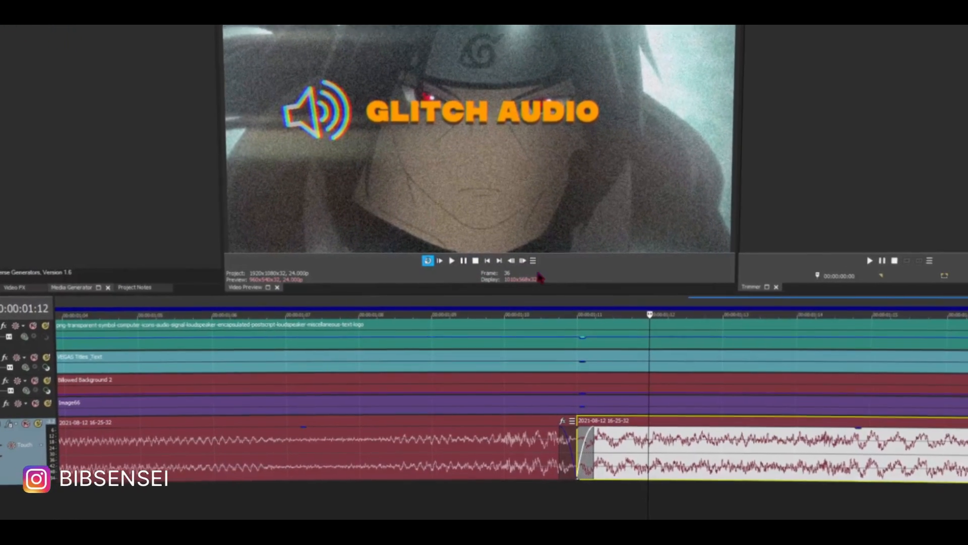
left_click(532, 260)
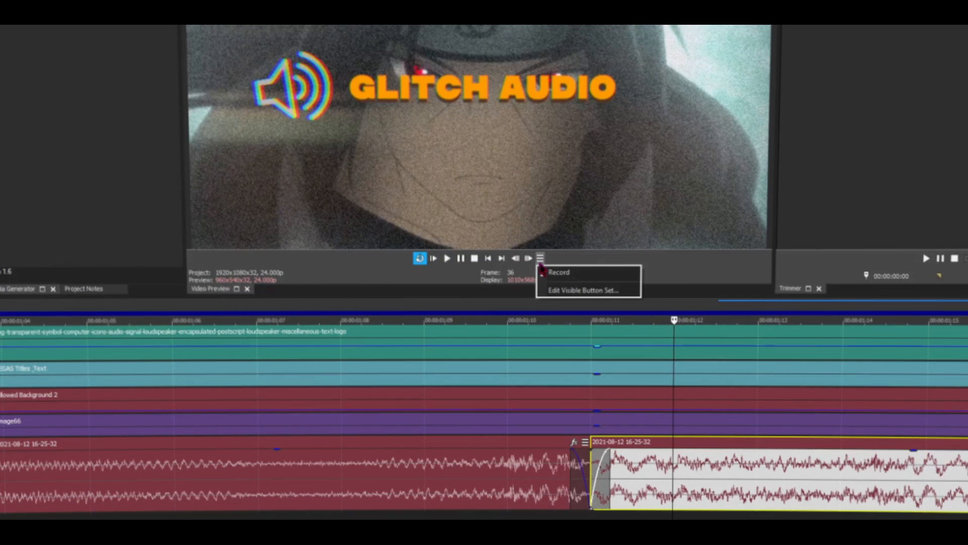
left_click(579, 291)
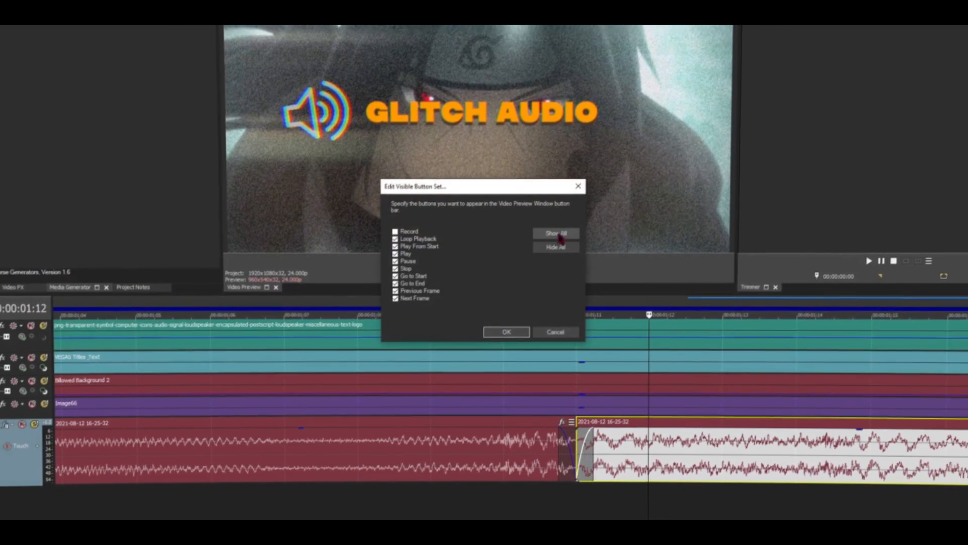
left_click(506, 331)
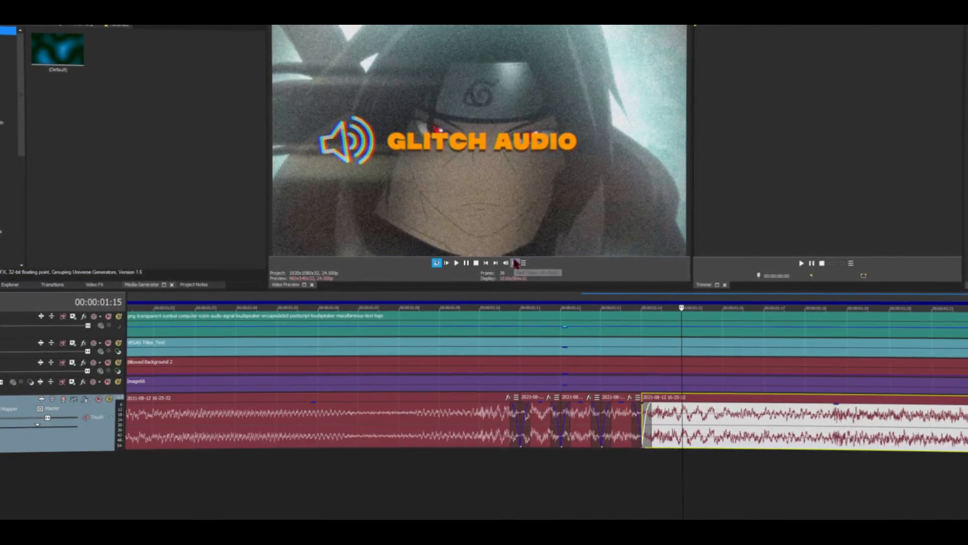
Advance frame by frame and split the audio into more one-frame slices.
left_click(516, 263)
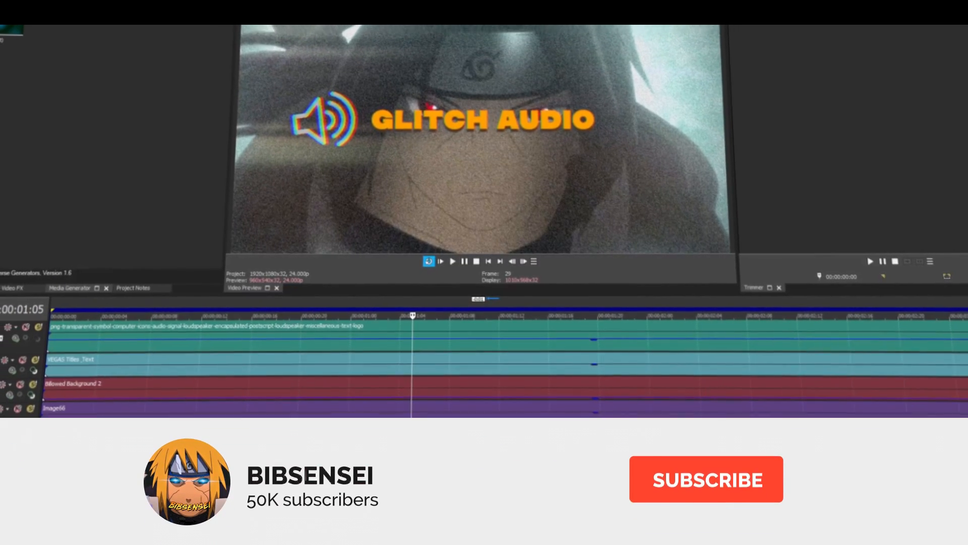
Delete alternate audio slices and drag the rest to leave gaps of varying length.
left_click(706, 478)
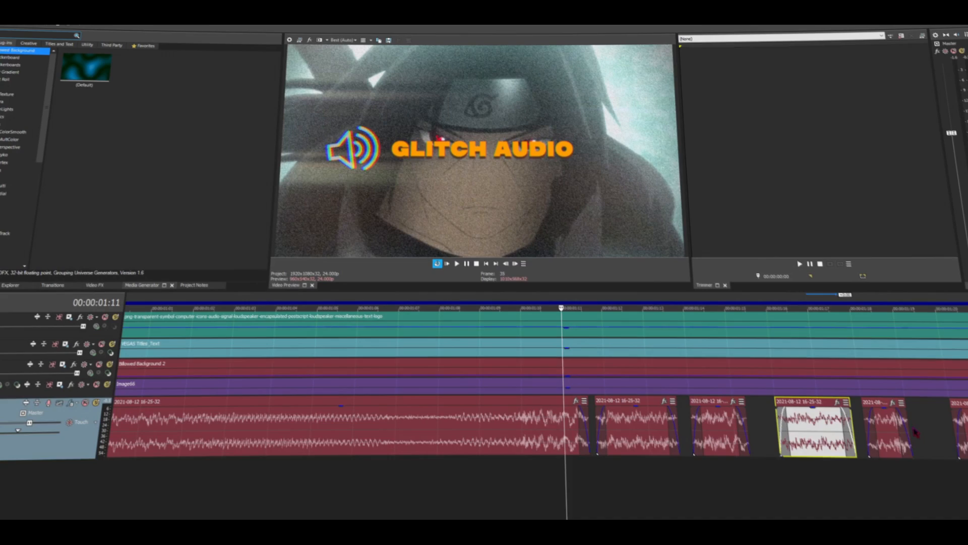
left_click(447, 263)
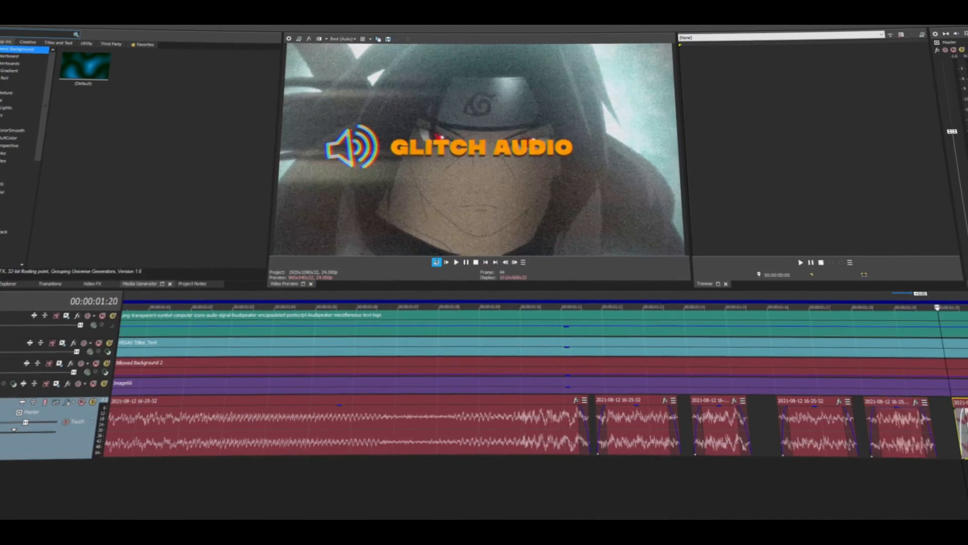